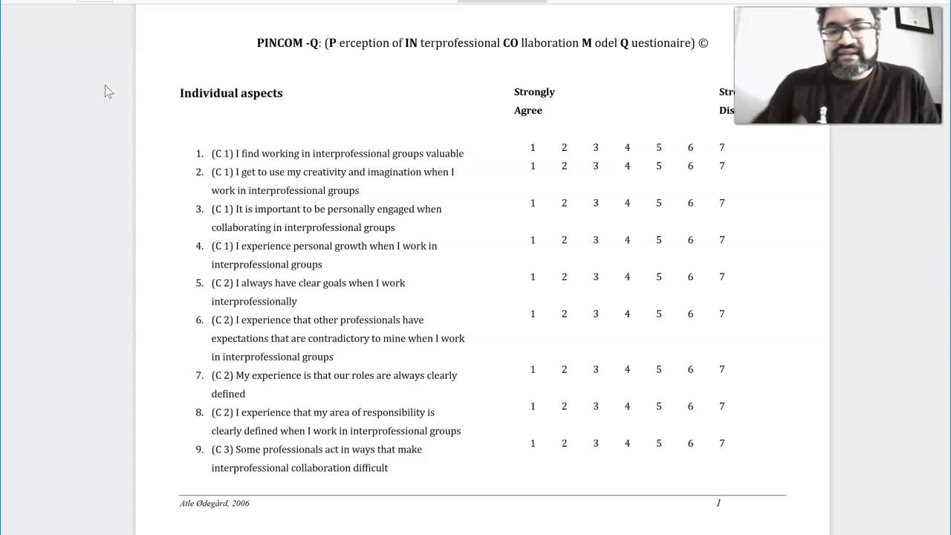
scroll("down", 3)
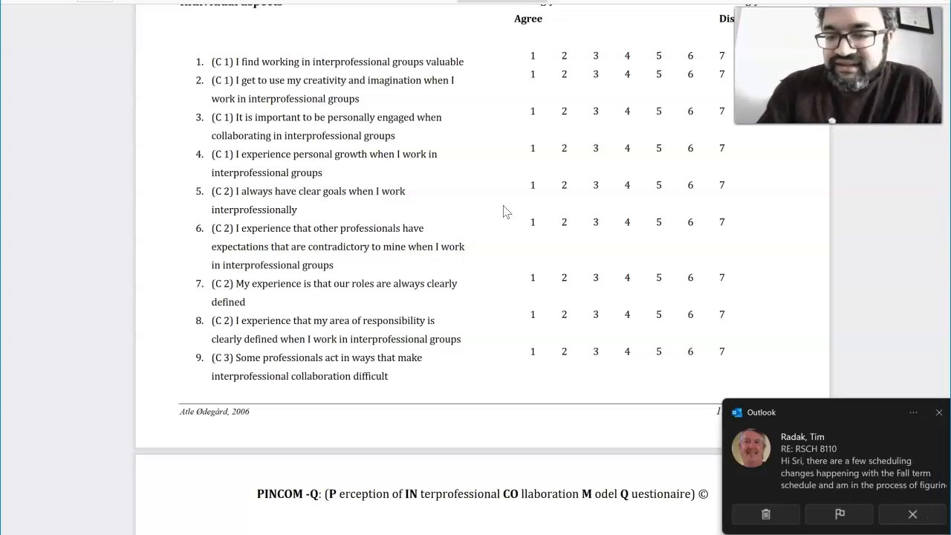
mouse_move(762, 207)
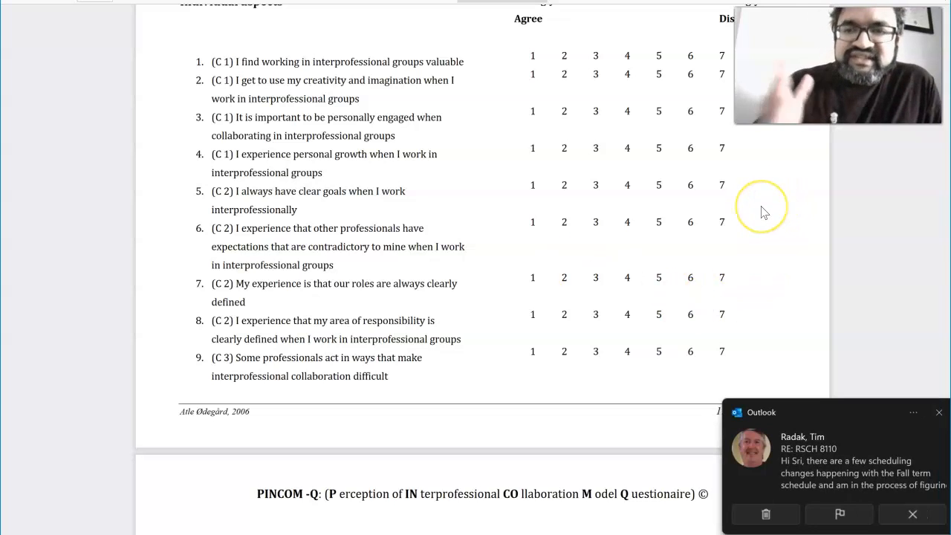
mouse_move(761, 212)
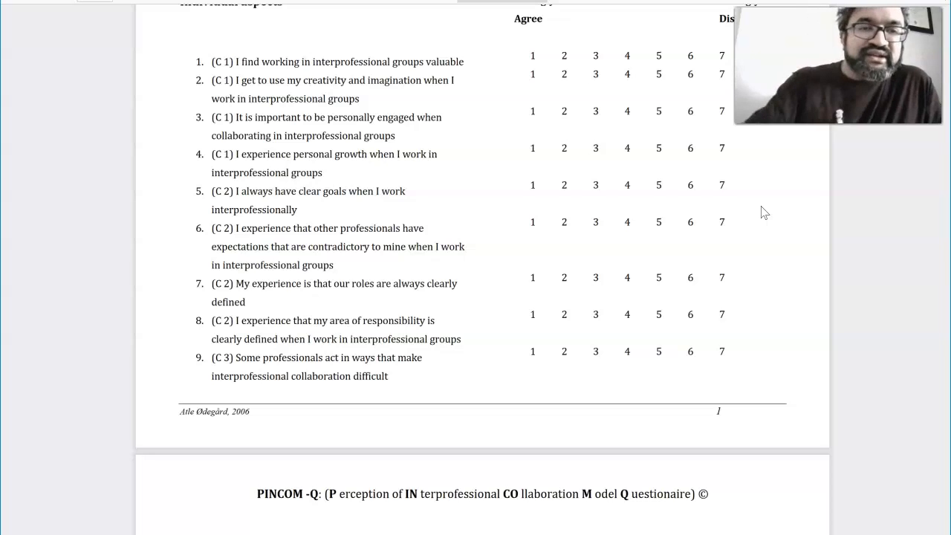
scroll("down", 3)
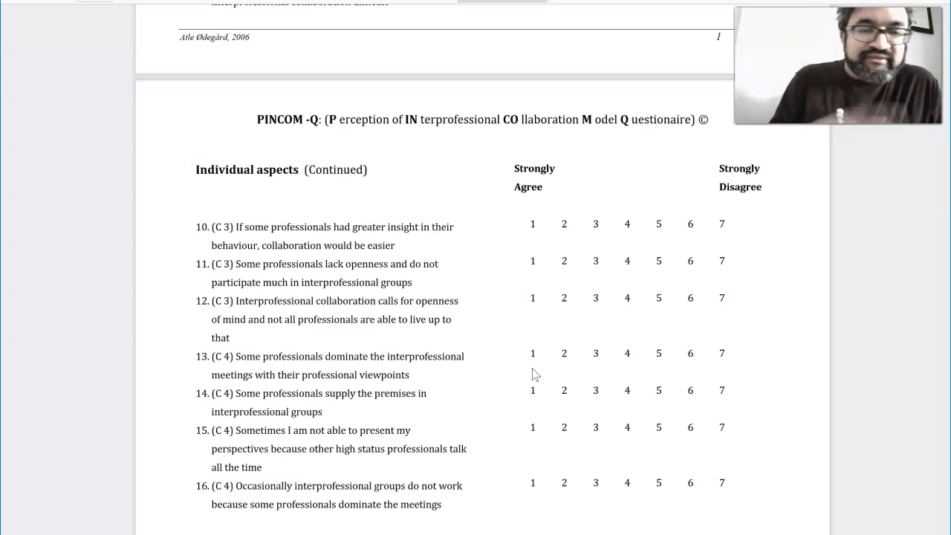
scroll("down", 3)
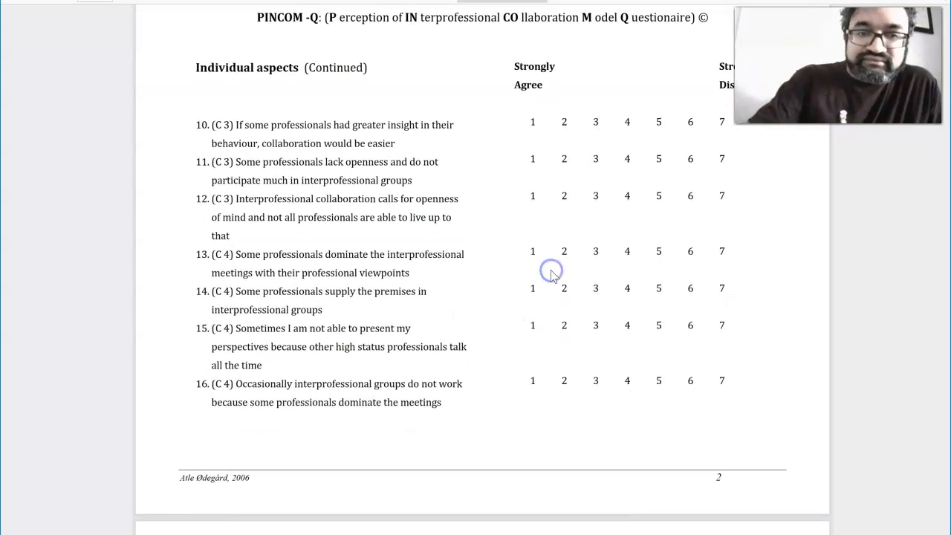
scroll("down", 3)
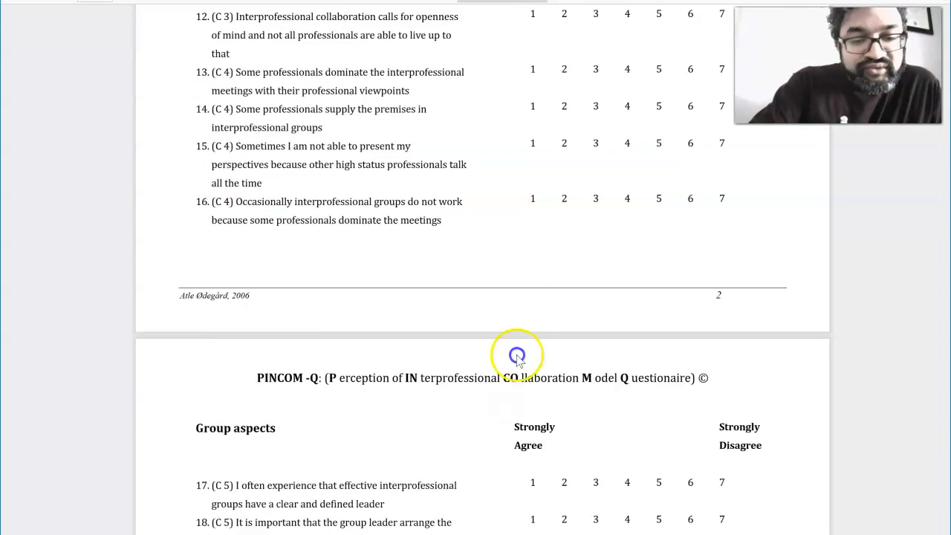
scroll("down", 3)
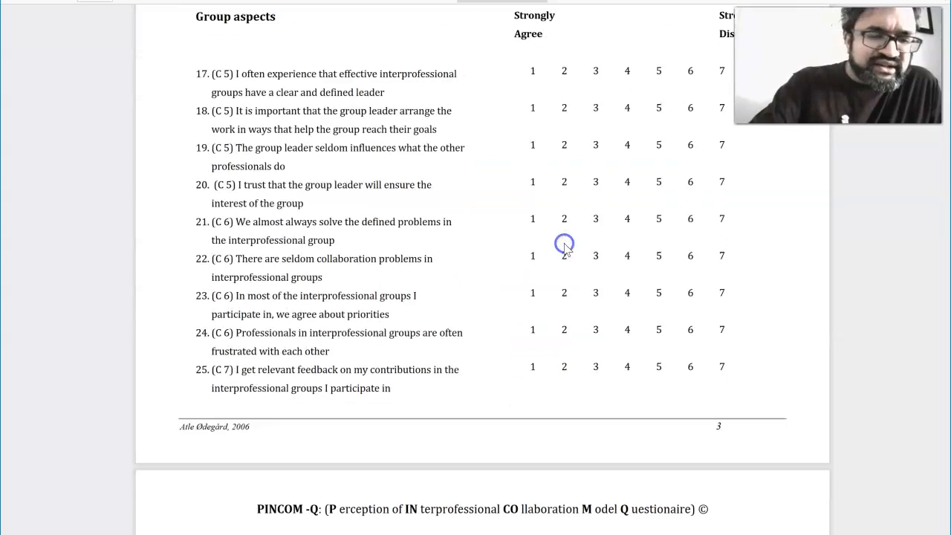
scroll("down", 3)
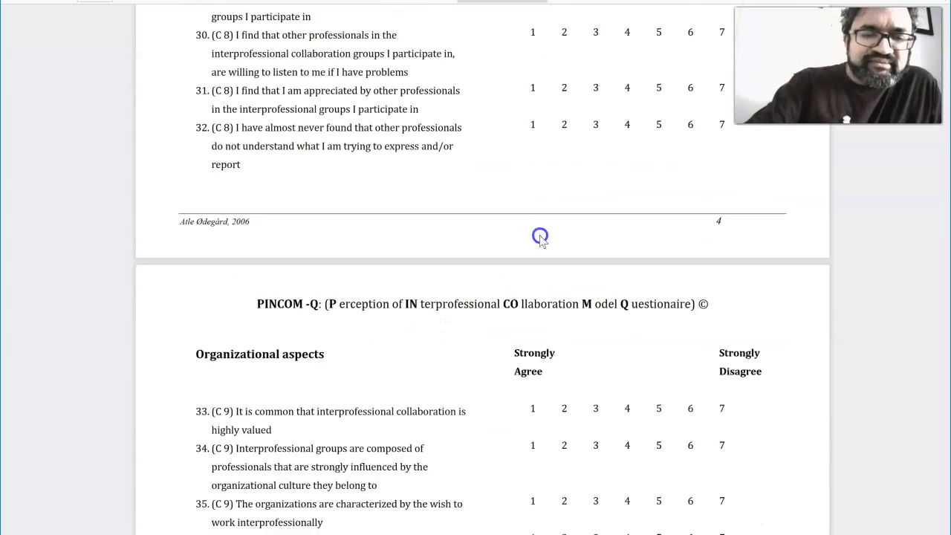
scroll("down", 3)
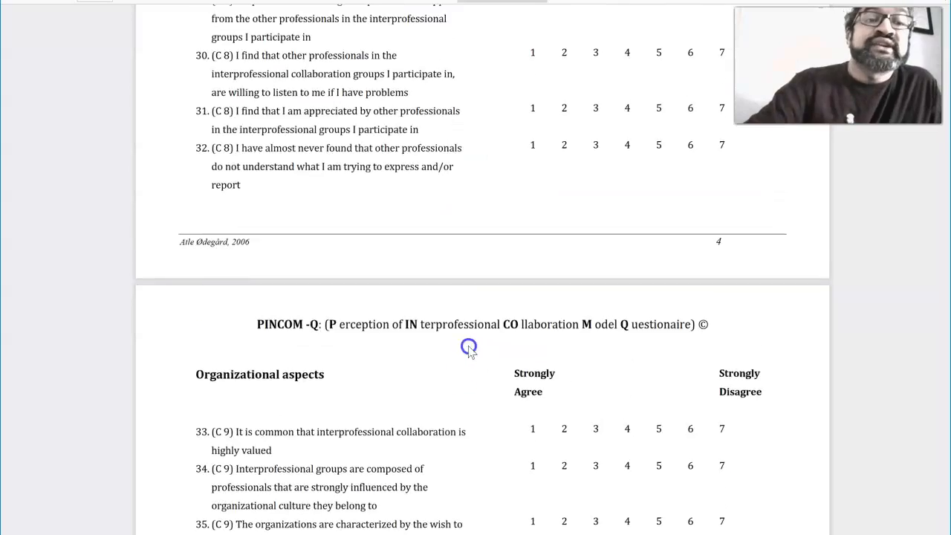
scroll("down", 3)
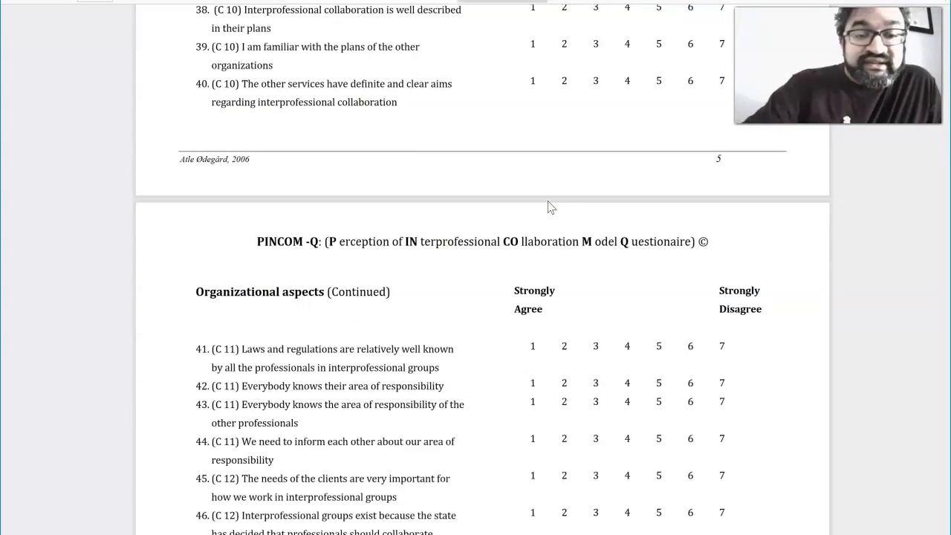
scroll("down", 3)
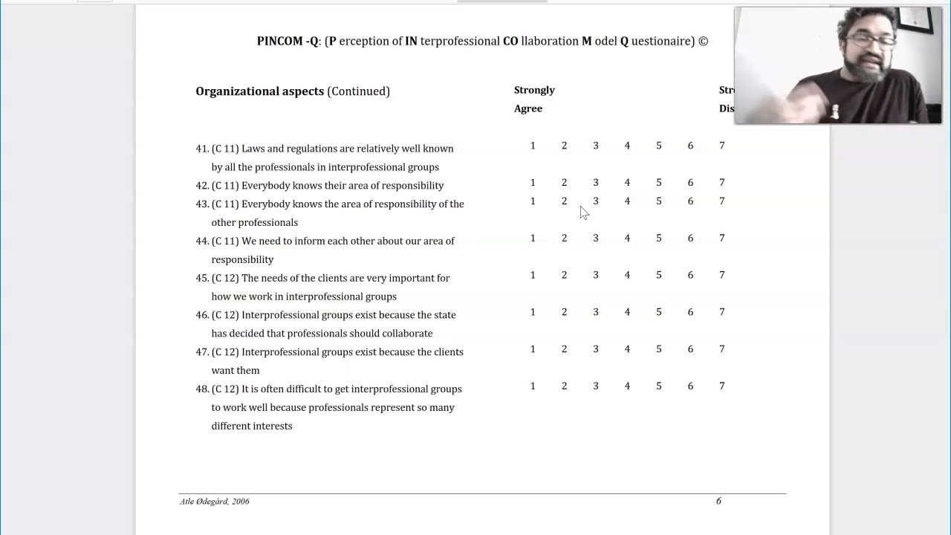
scroll("up", 3)
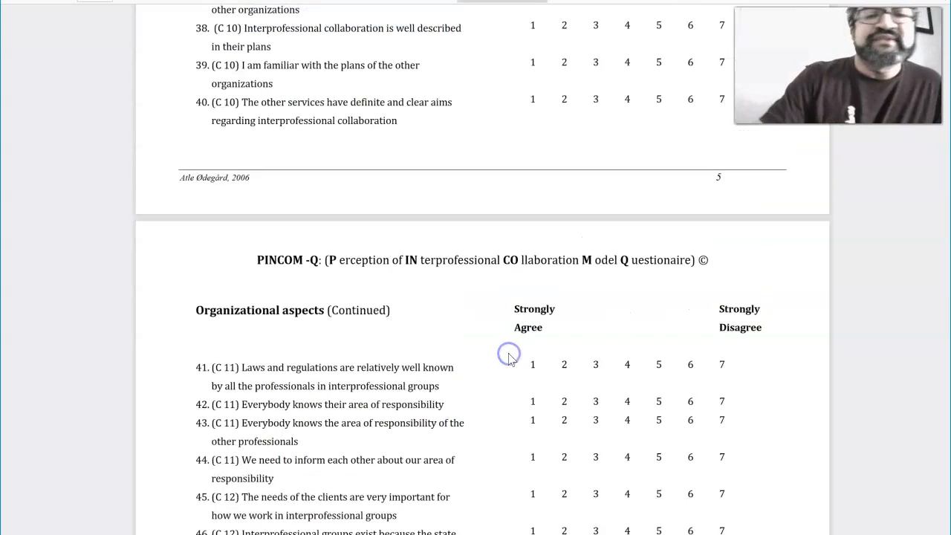
scroll("up", 3)
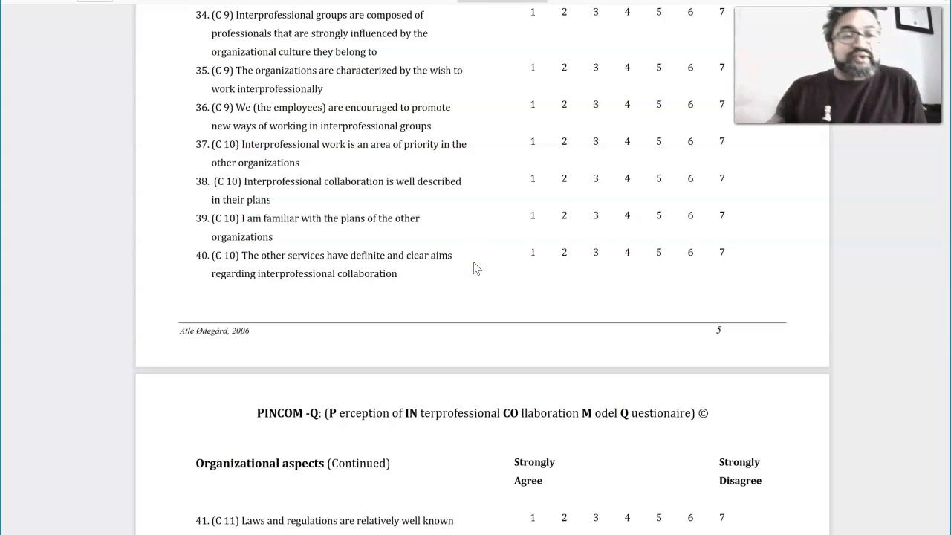